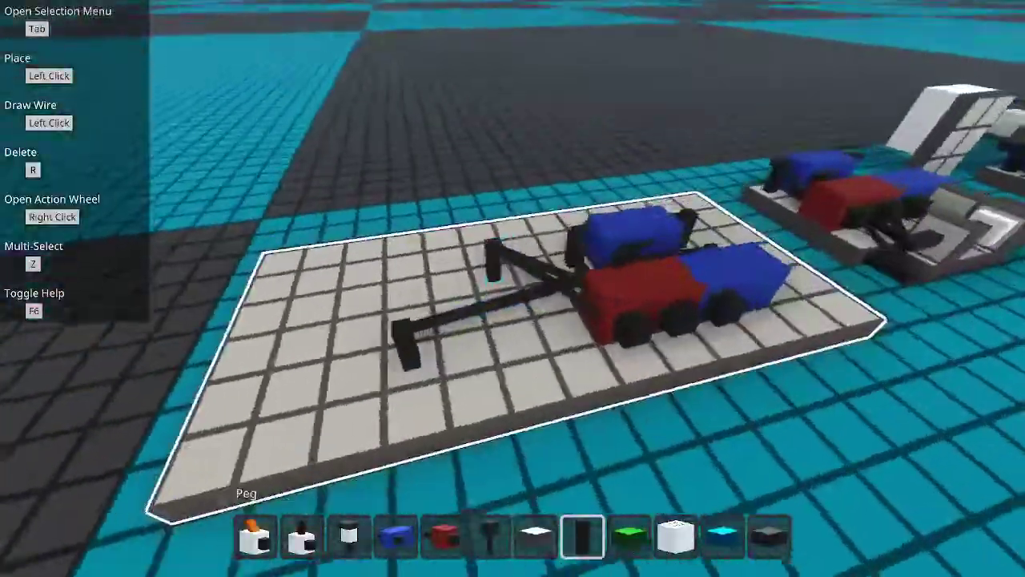
Step: Select the Circuit Board item and aim its placement preview at the existing board's edge
left_click(535, 535)
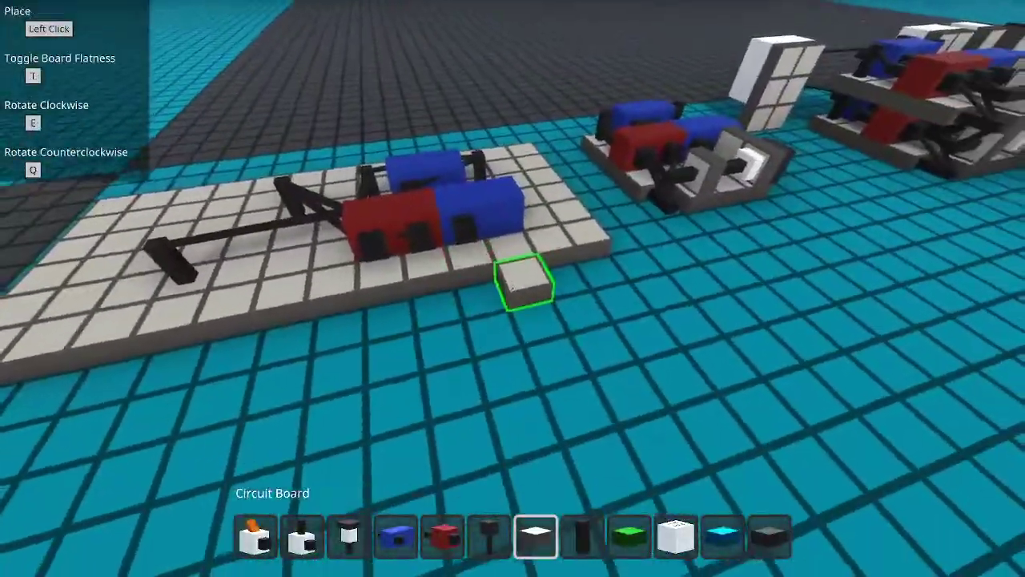